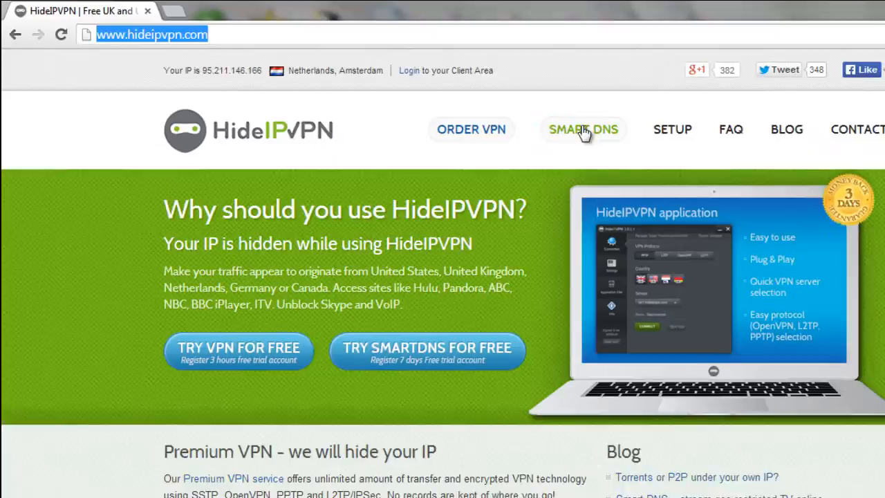
# Go to the HideIPVPN Setup page listing the Windows software download
pyautogui.click(672, 130)
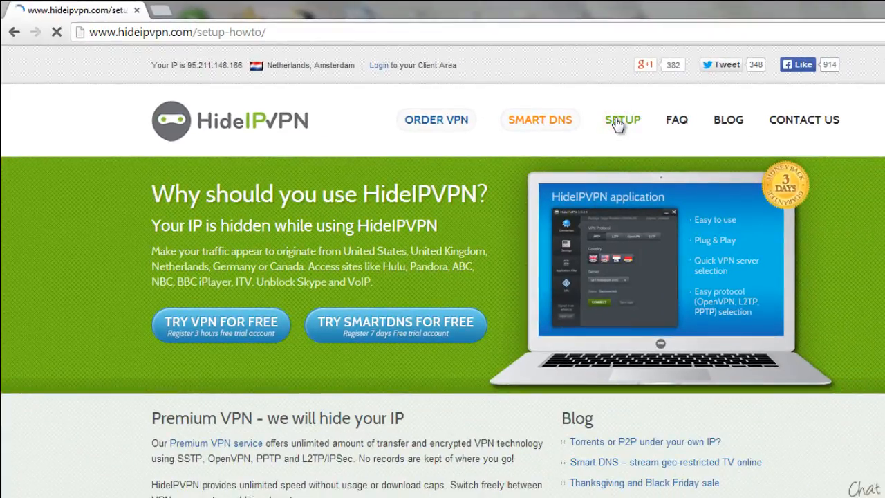
pyautogui.click(623, 119)
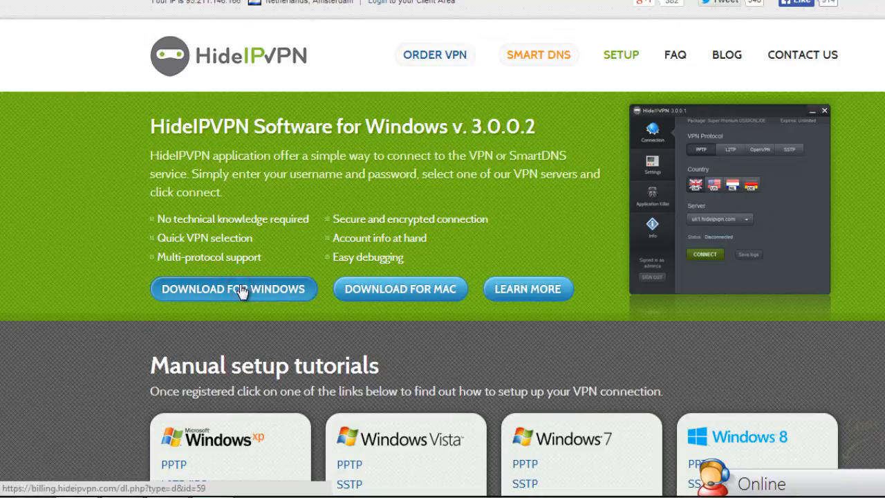
# Download and run the Windows installer, accepting the license agreement
pyautogui.click(234, 289)
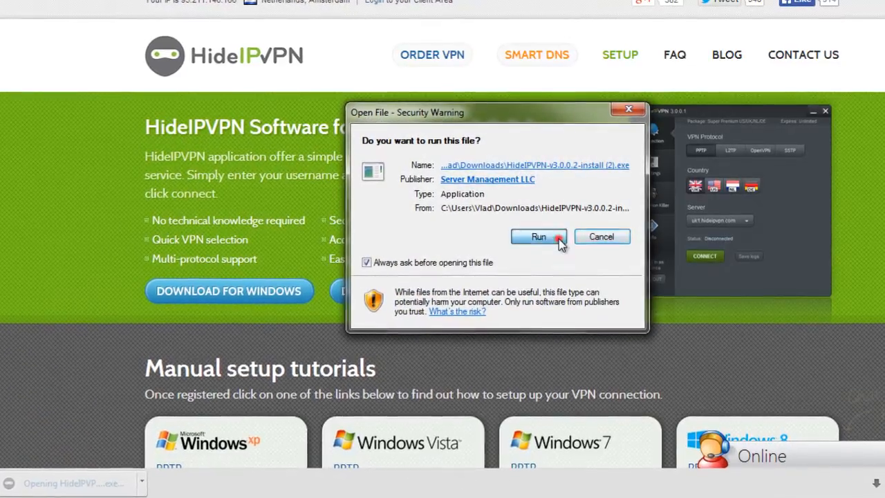
pyautogui.click(540, 237)
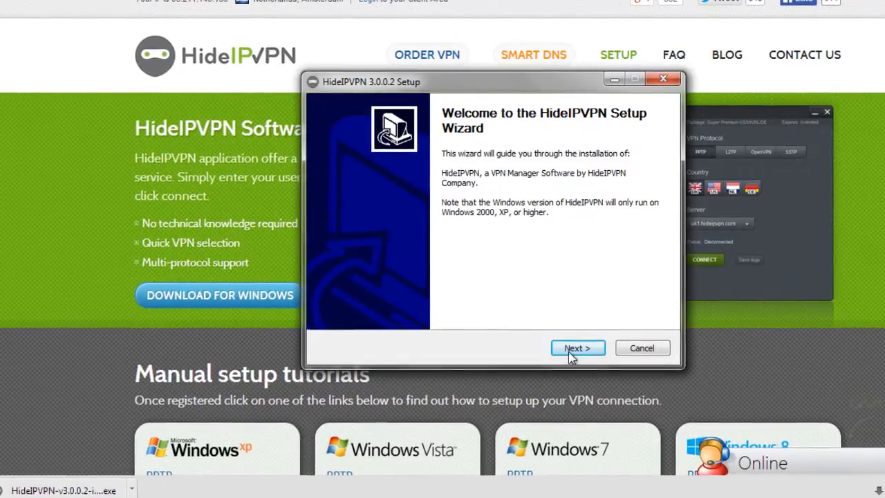
pyautogui.click(578, 348)
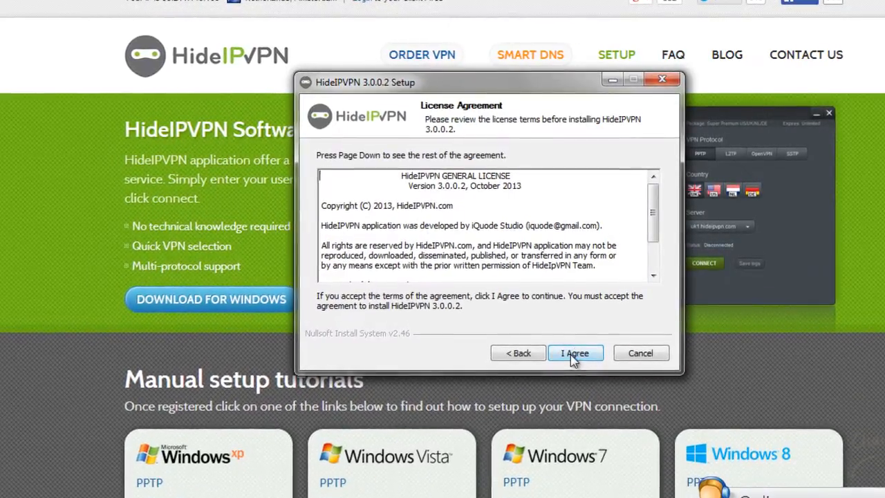
pyautogui.scroll(-3)
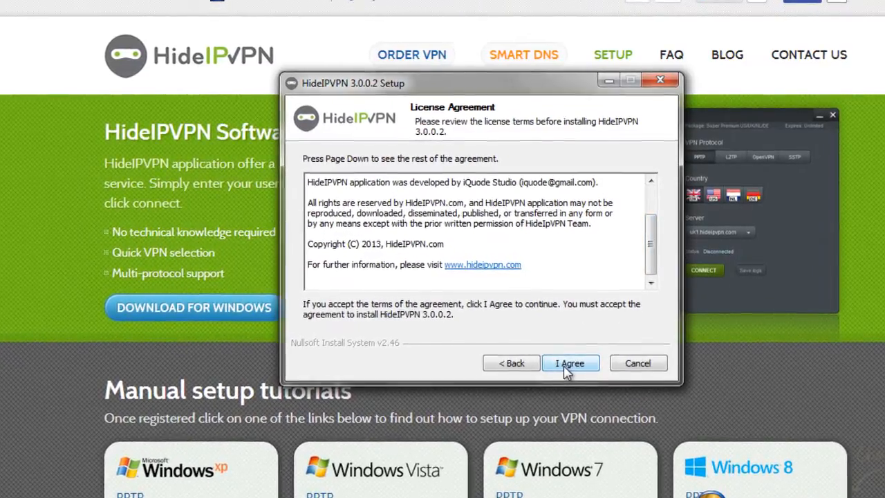
pyautogui.click(570, 362)
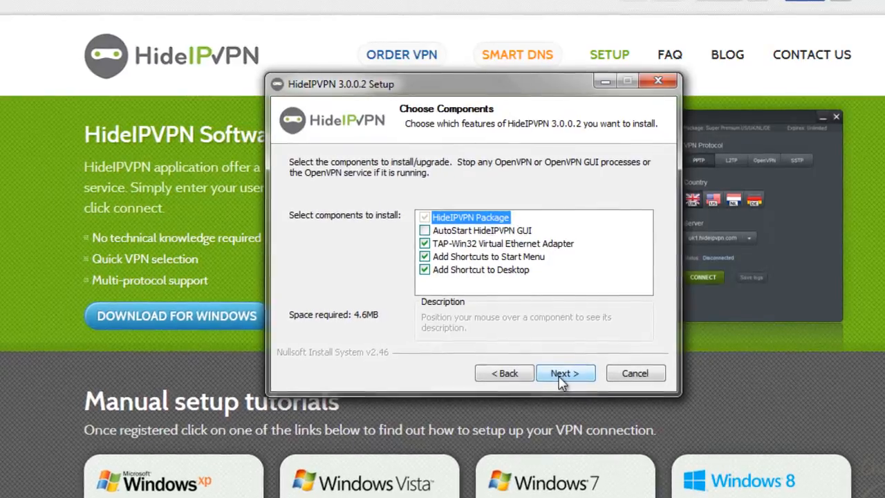
# Install HideIPVPN 3.0.0.2 with default components and folder, then launch HideIPVPN.exe
pyautogui.click(564, 374)
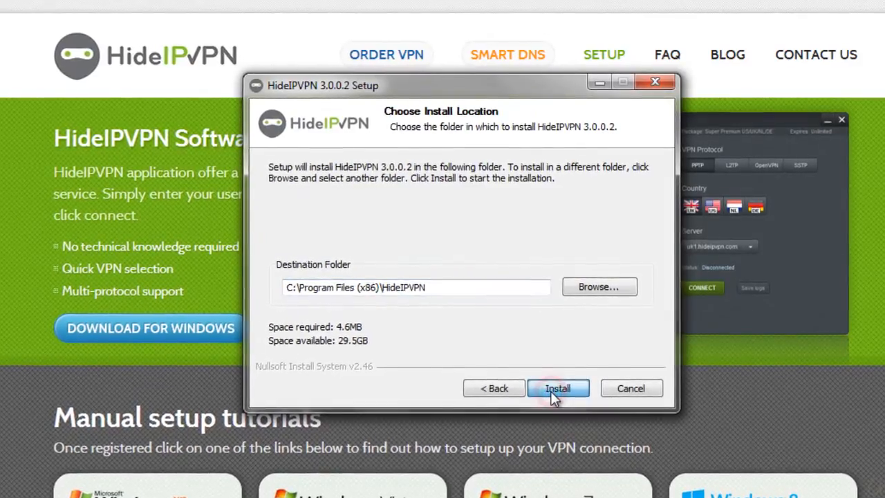
pyautogui.click(557, 387)
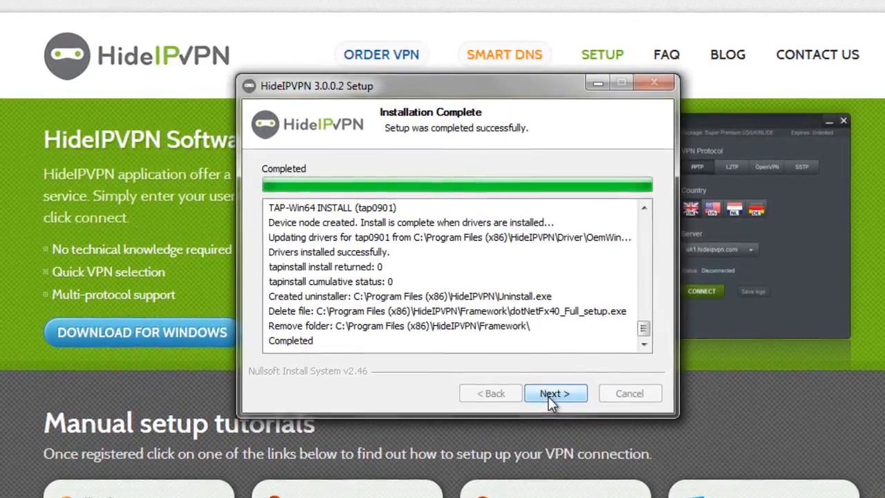
pyautogui.click(556, 393)
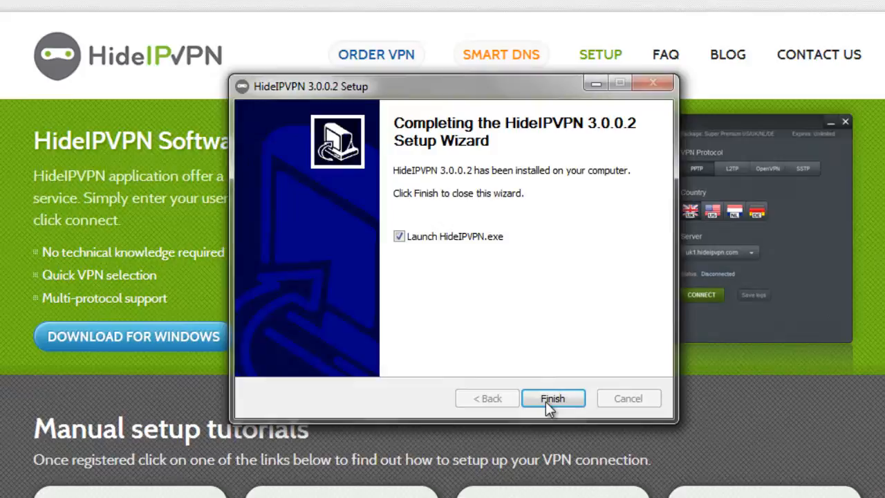
pyautogui.click(553, 398)
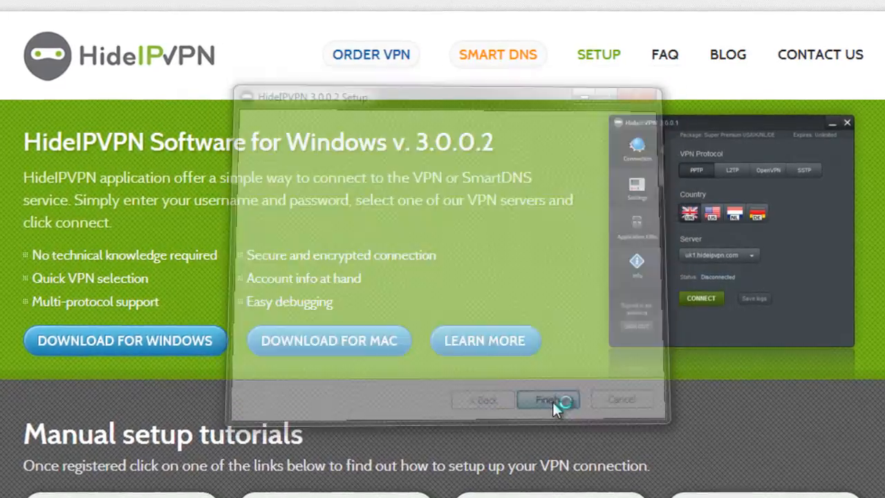
pyautogui.click(548, 400)
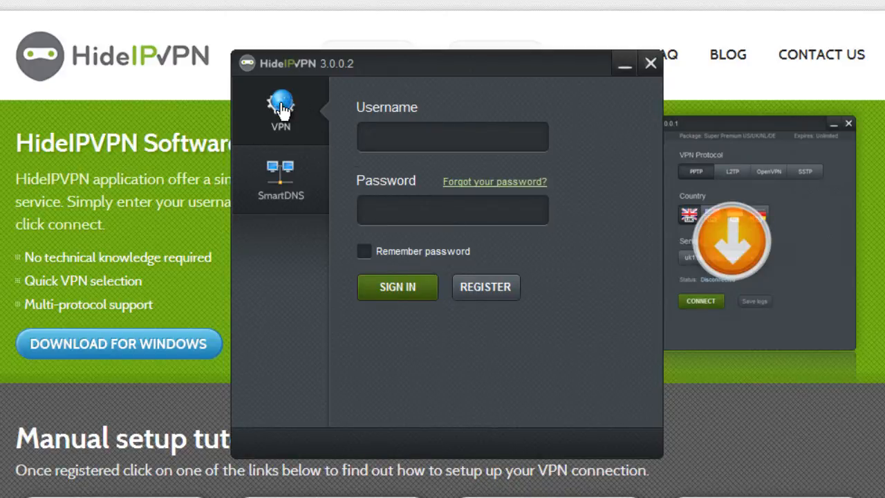
# Sign in to the VPN account with username 'Joh' and password, remembering the password
pyautogui.click(281, 180)
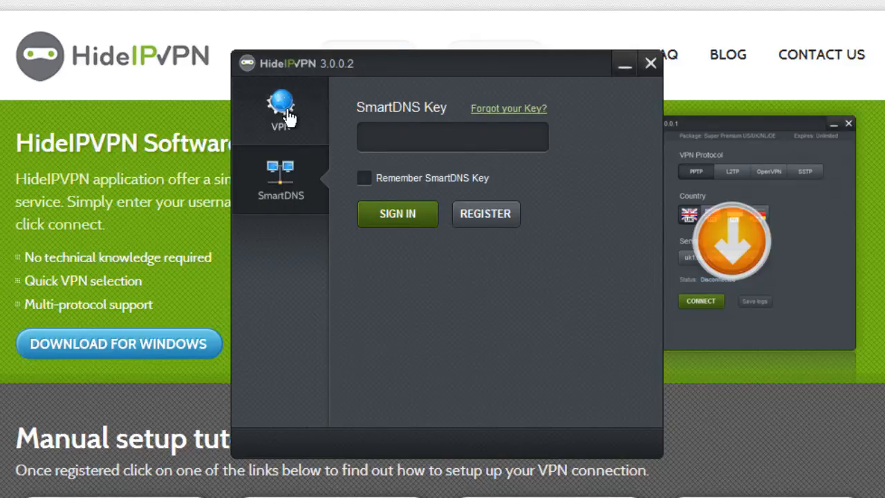
pyautogui.click(281, 111)
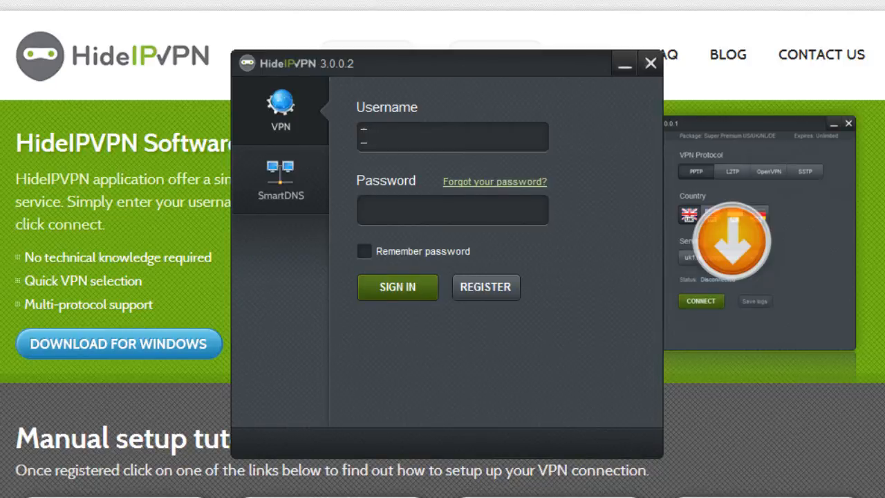
pyautogui.write('Joh')
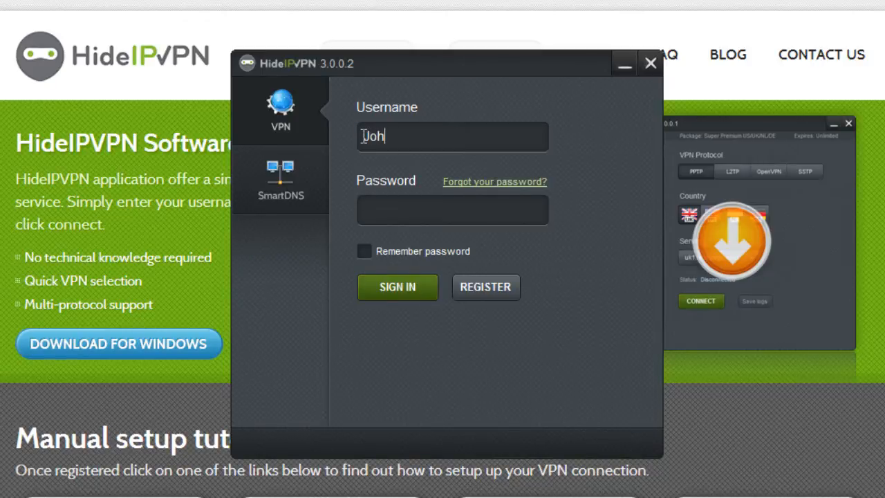
pyautogui.write('**')
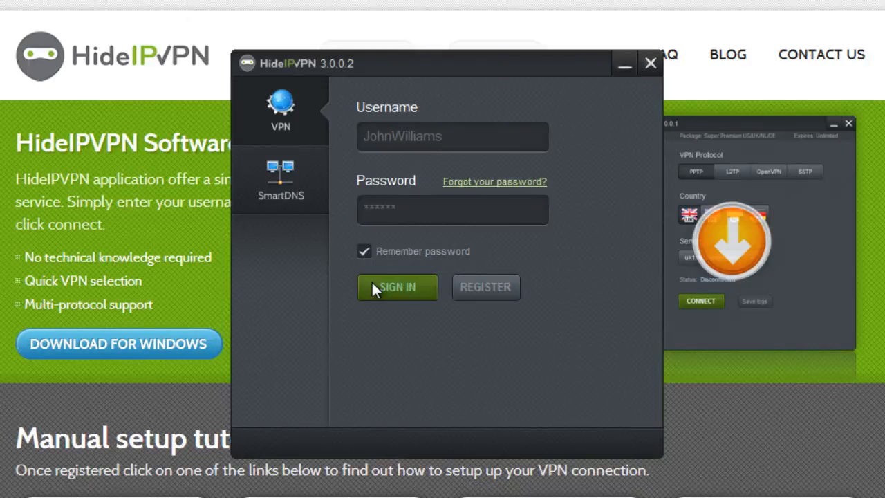
pyautogui.click(398, 287)
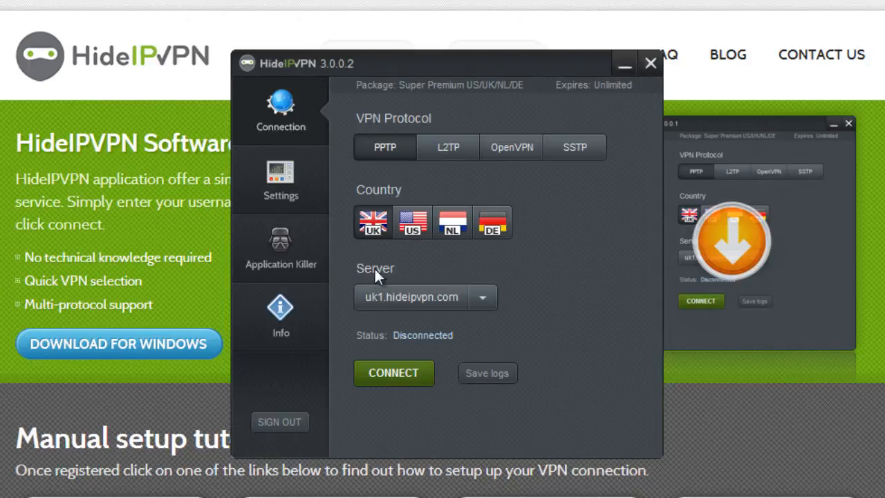
# Connect to the United States VPN server using the OpenVPN protocol
pyautogui.click(512, 146)
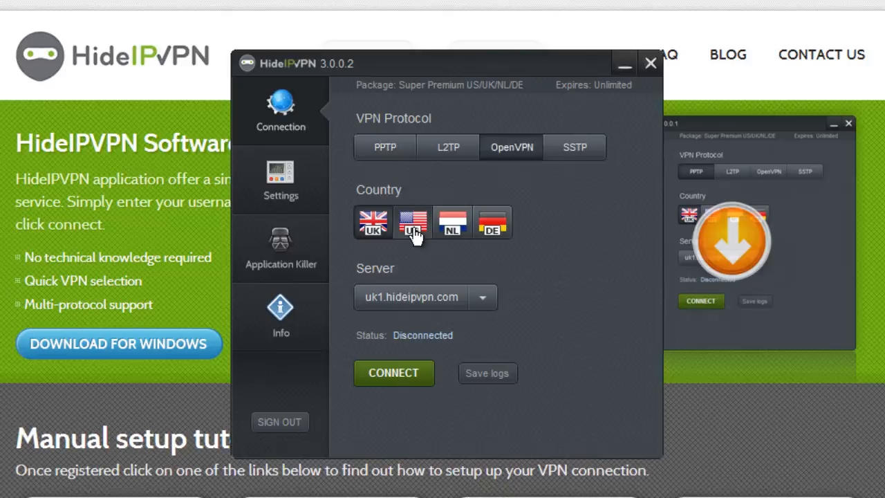
pyautogui.click(412, 221)
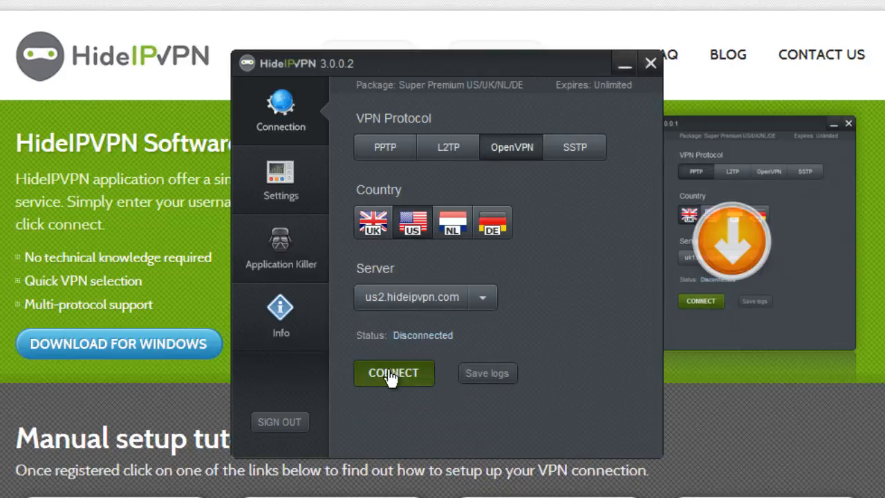
pyautogui.click(393, 374)
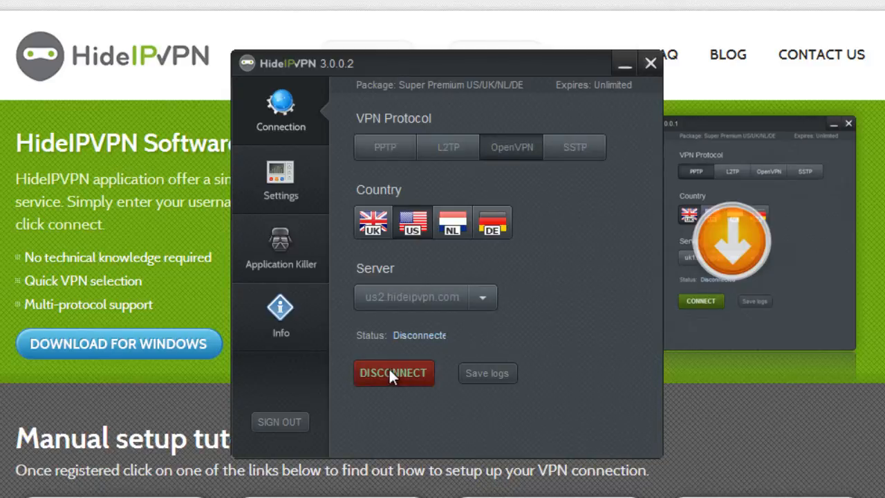
pyautogui.click(393, 373)
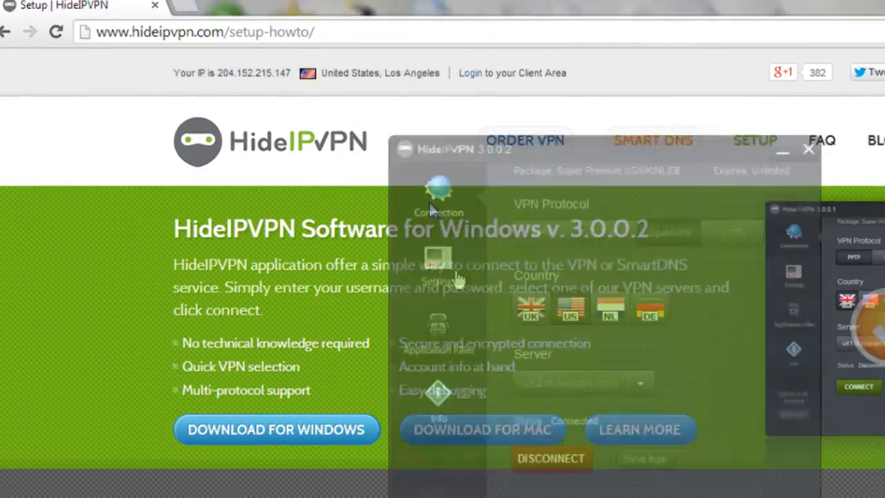
# Turn Run at start-up and Sign in at app start-up ON, then go to Application Killer
pyautogui.click(437, 266)
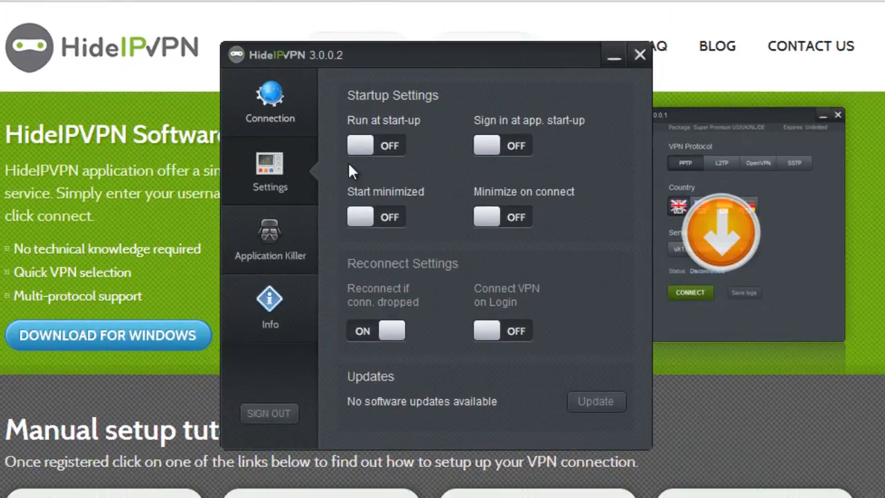
pyautogui.click(377, 145)
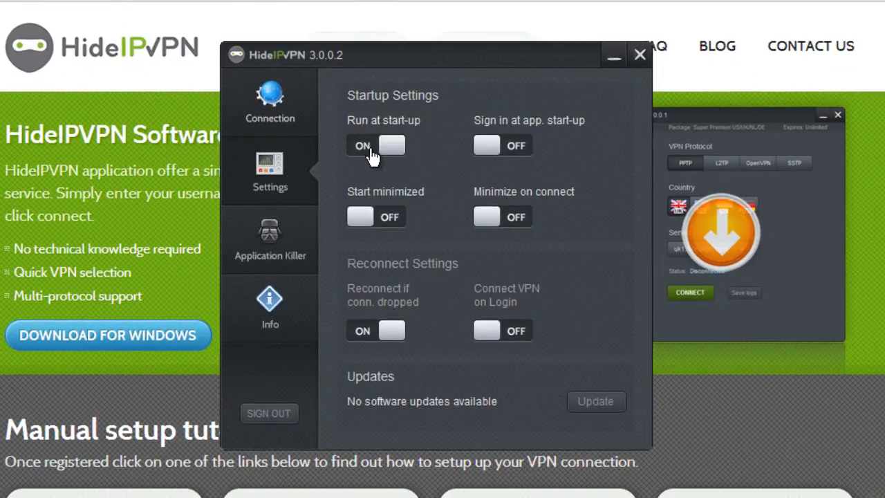
pyautogui.click(504, 145)
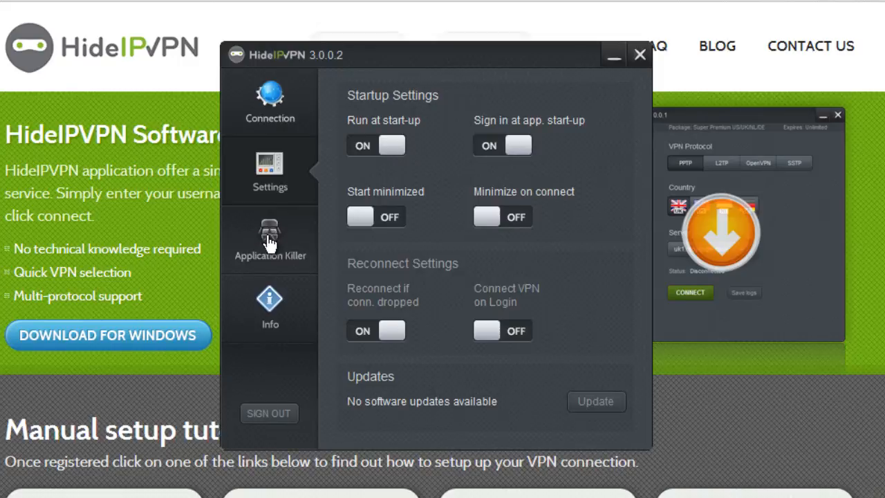
pyautogui.click(269, 238)
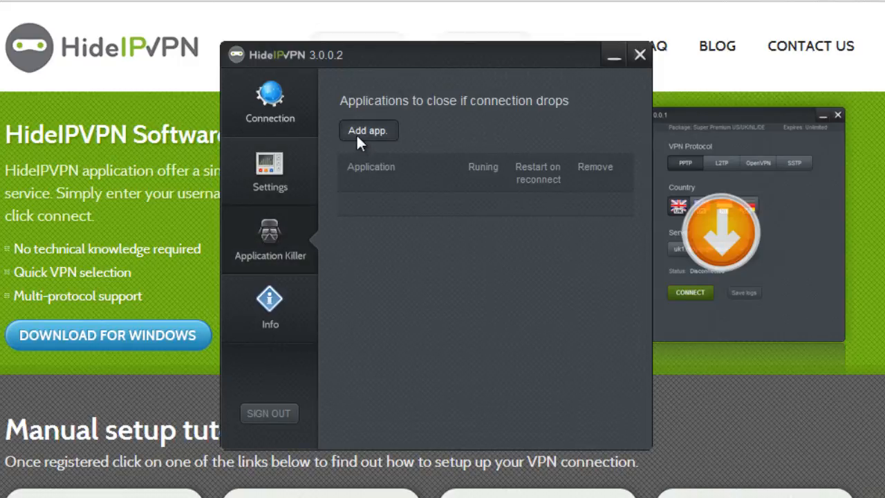
# Add uTorrent.exe to the apps closed on connection drop, then sign out
pyautogui.click(368, 130)
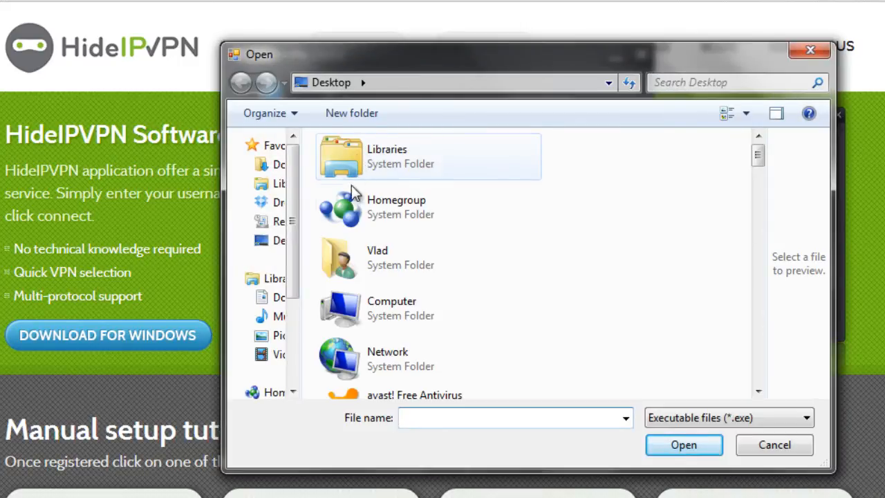
pyautogui.scroll(-3)
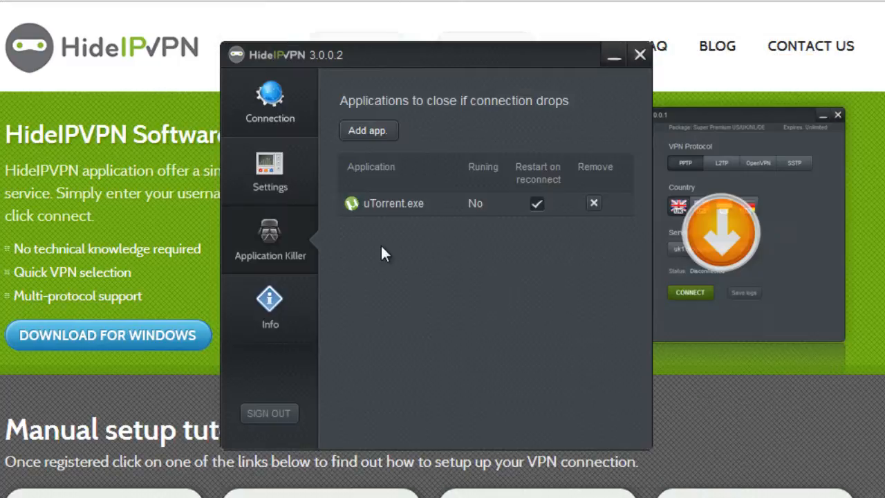
pyautogui.click(269, 100)
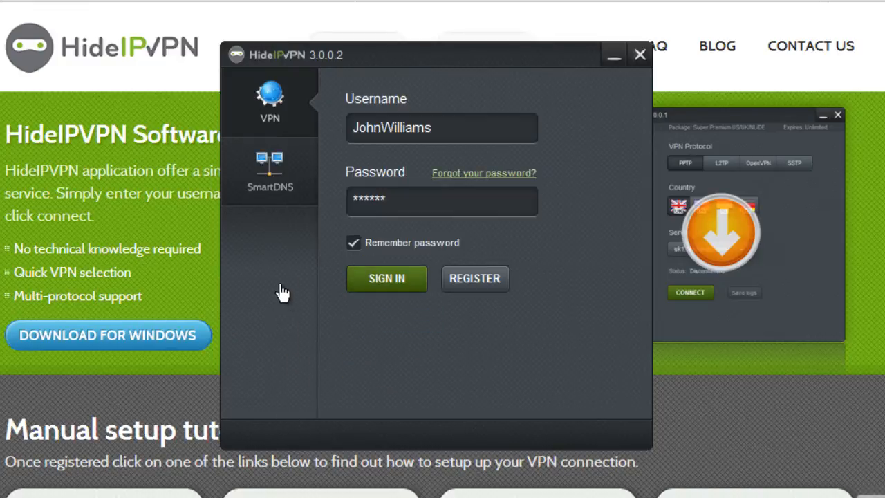
# Paste the SmartDNS key, tick Remember SmartDNS Key and sign in
pyautogui.rightClick(443, 127)
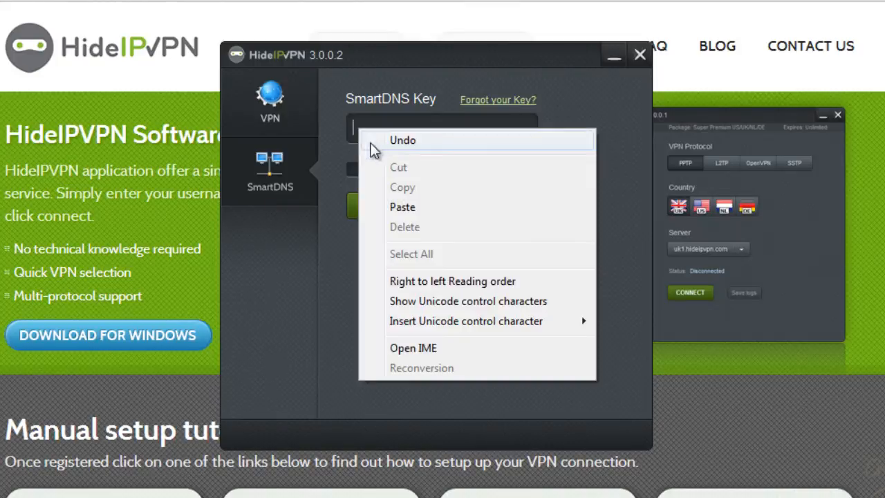
pyautogui.click(402, 207)
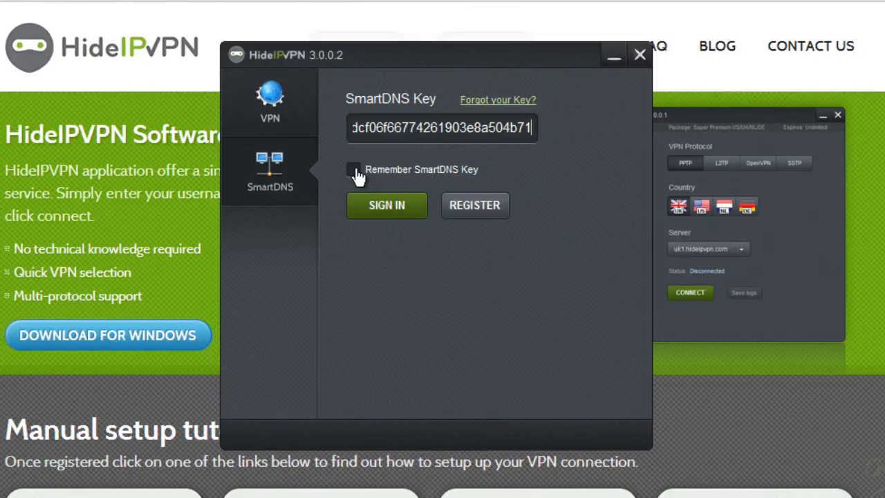
pyautogui.click(354, 169)
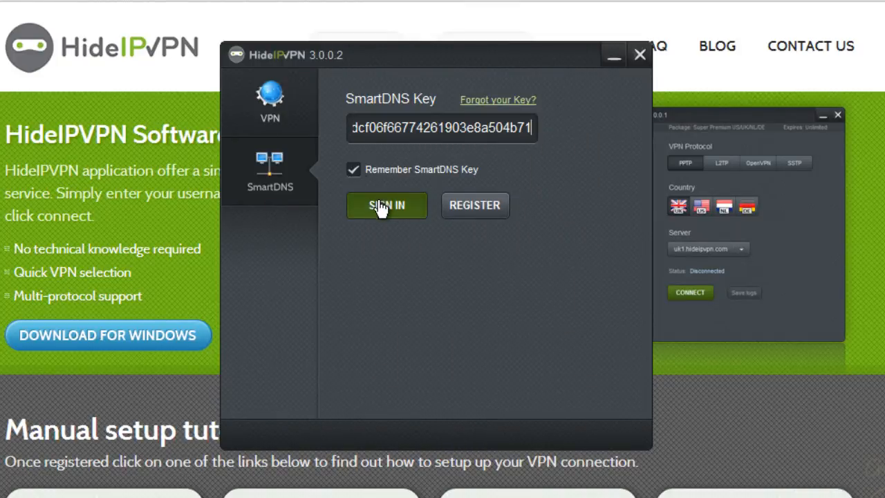
pyautogui.click(386, 205)
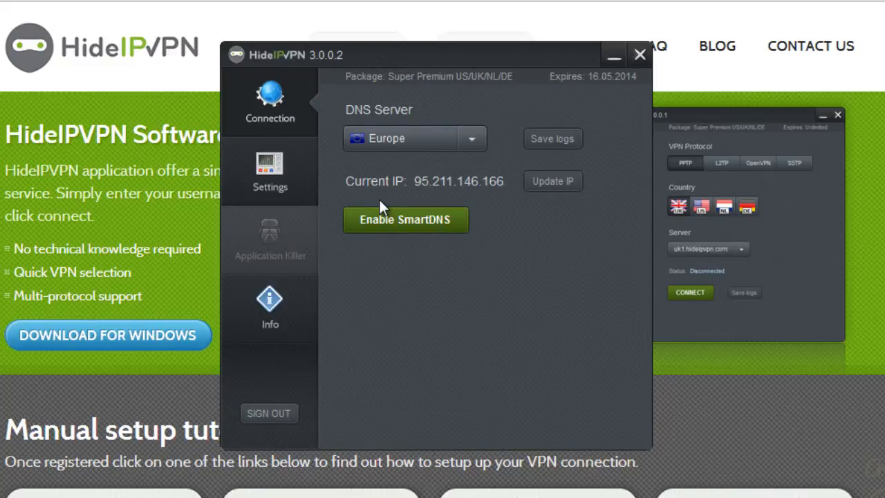
pyautogui.moveTo(431, 207)
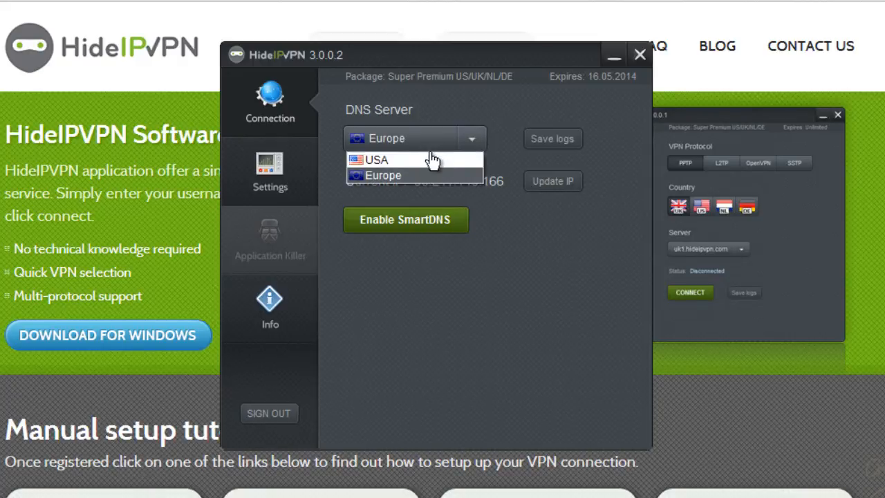
# Enable SmartDNS on the USA DNS server, then go to Settings
pyautogui.click(377, 160)
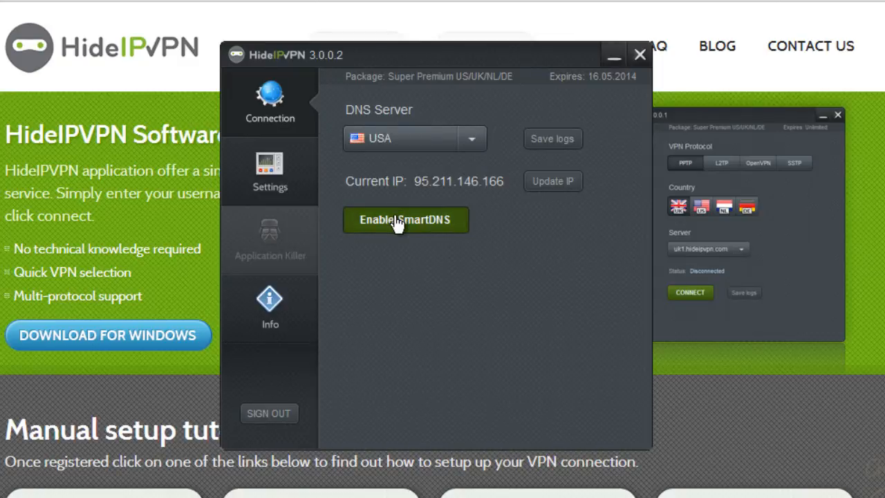
pyautogui.click(405, 219)
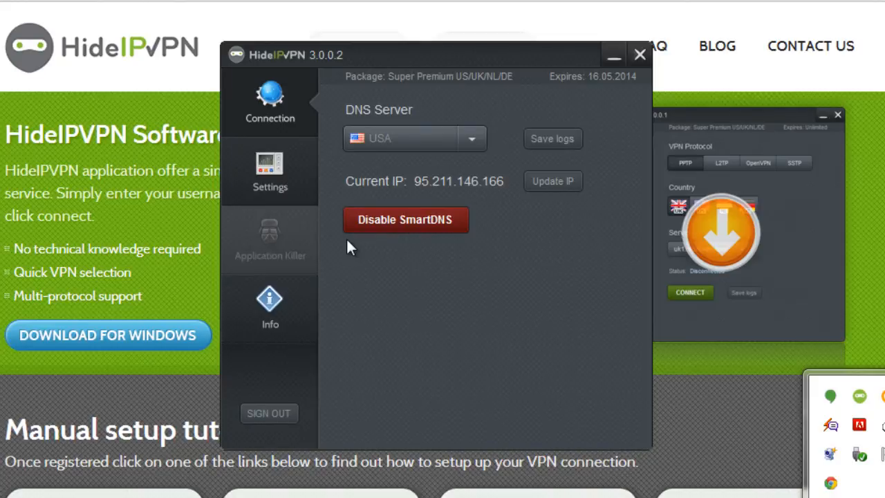
pyautogui.click(269, 169)
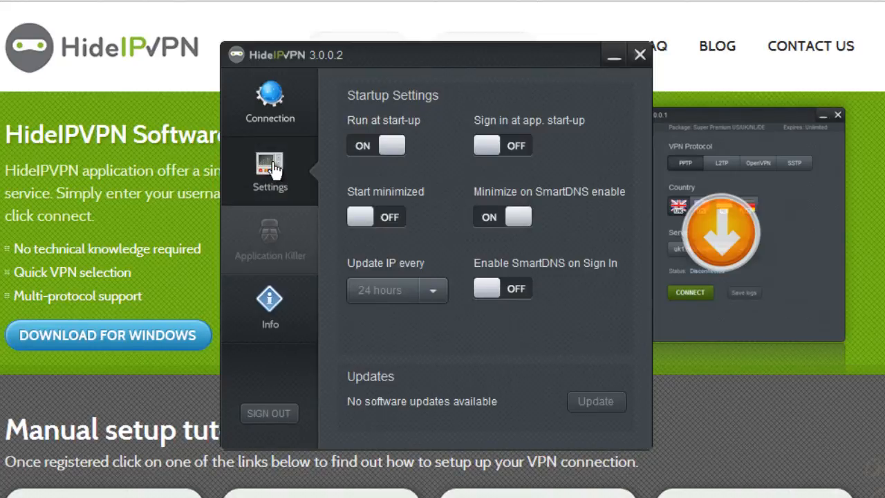
# Turn Start minimized ON and Minimize on SmartDNS enable OFF, returning to Connection
pyautogui.click(376, 215)
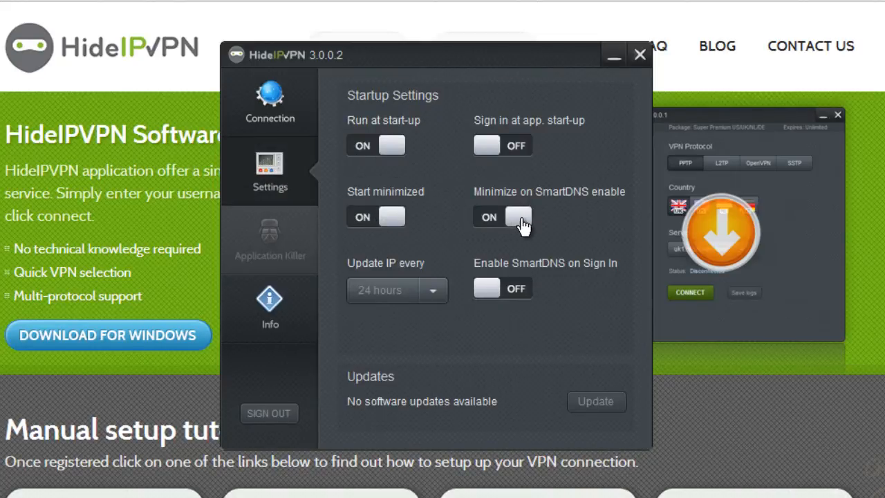
pyautogui.click(516, 216)
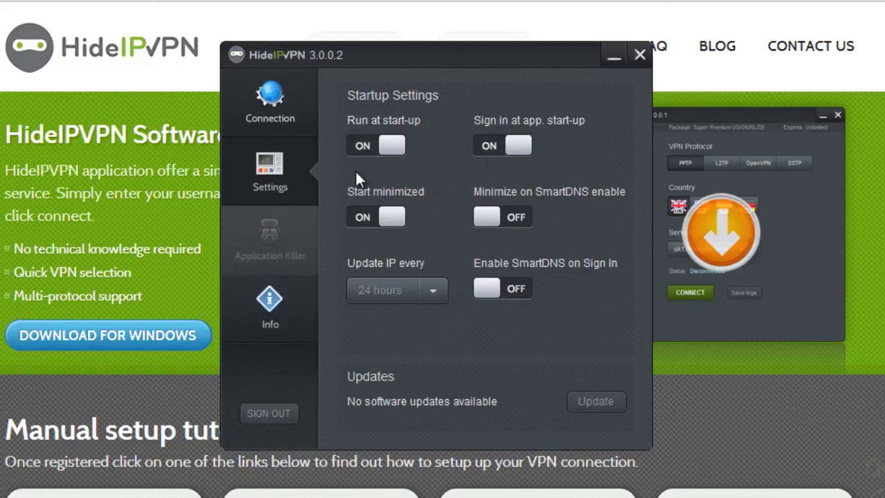
pyautogui.click(269, 100)
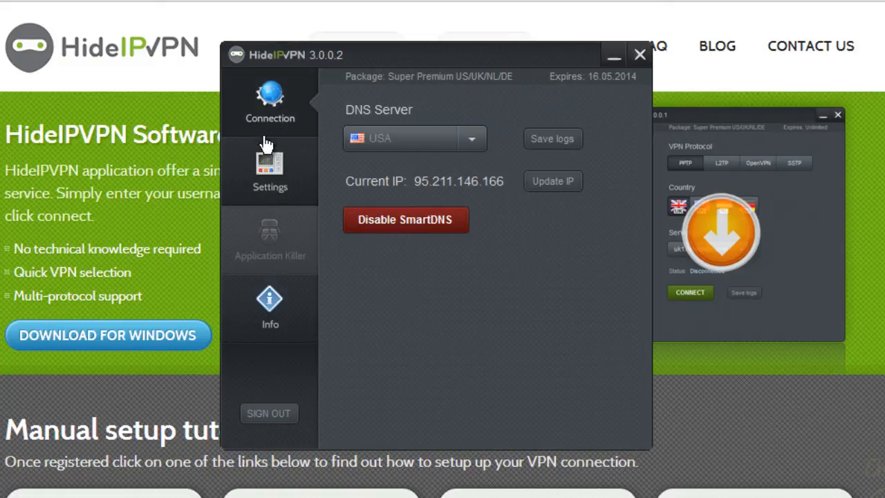